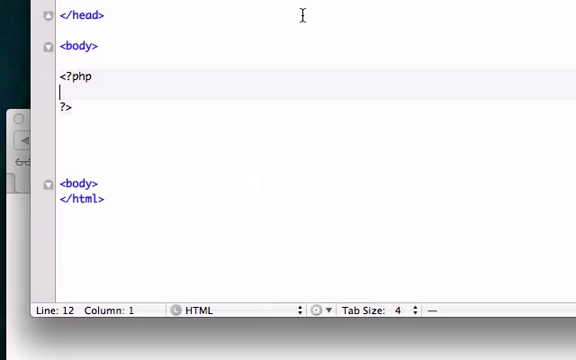
Step: Declare $a = 1, $b = 2, $c = 3 and $d = 4 on separate lines, then begin an if statement
key(enter)
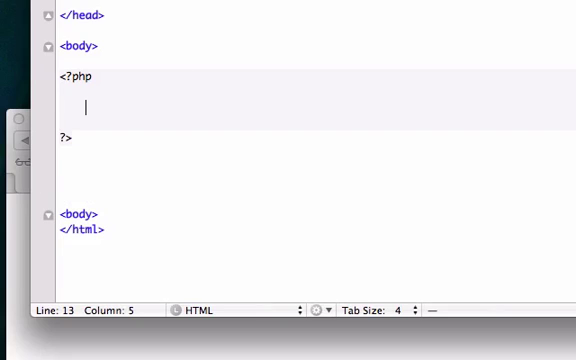
text($a =)
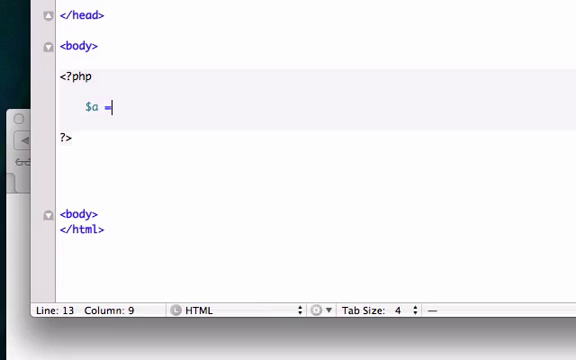
text(1;)
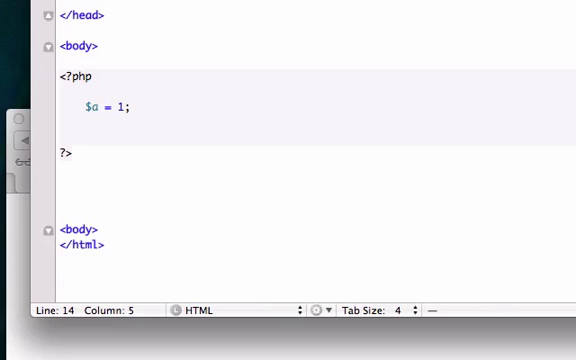
text($b = 2;)
text($c 4)
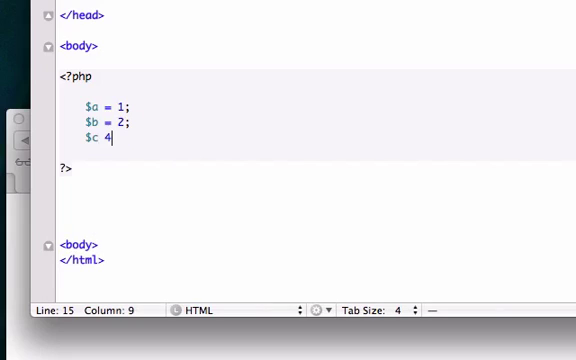
text(= 3;)
text($d =)
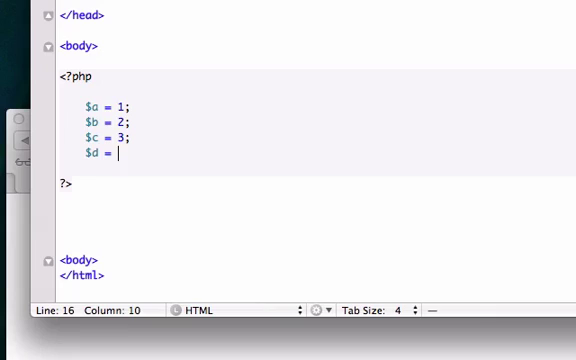
text(4;)
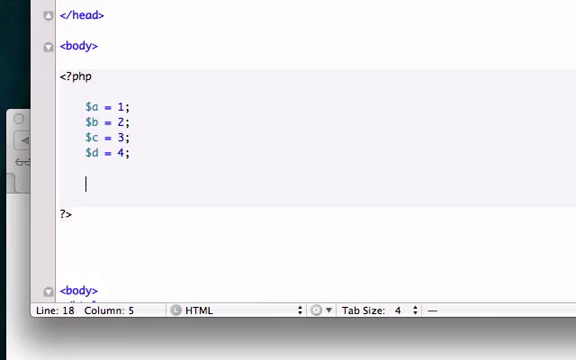
text(if ()
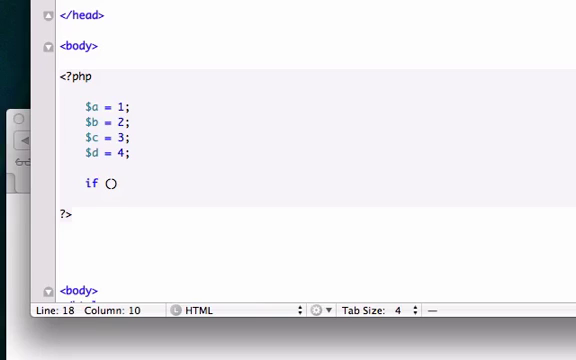
Step: Write the if condition ($a < $b) with braces and start a second parenthesized condition
text({)
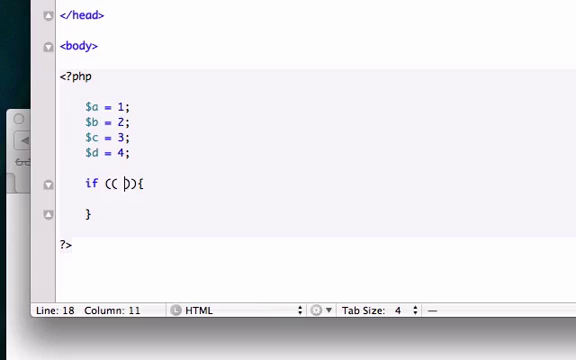
text($)
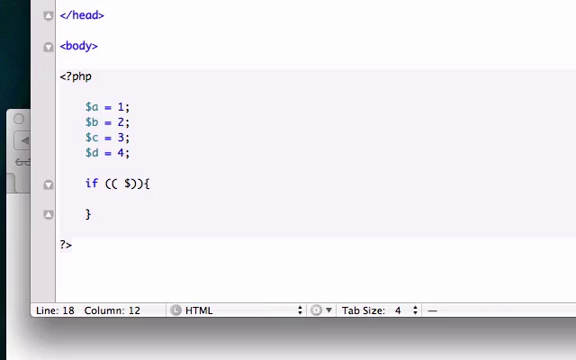
text(a)
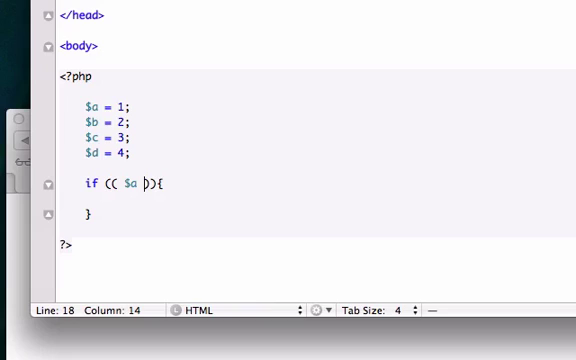
text(<)
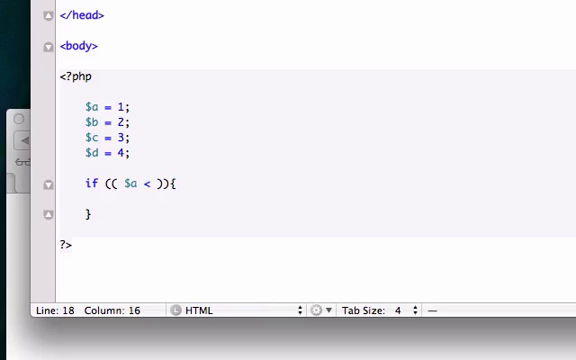
text($b)
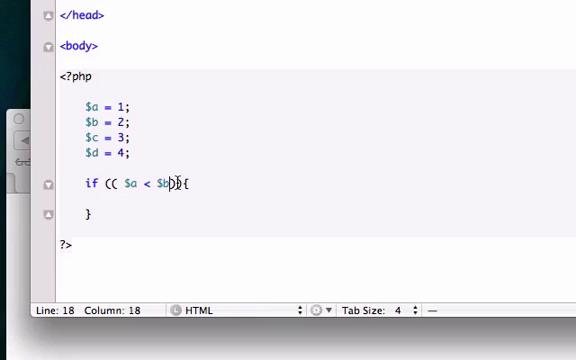
text())
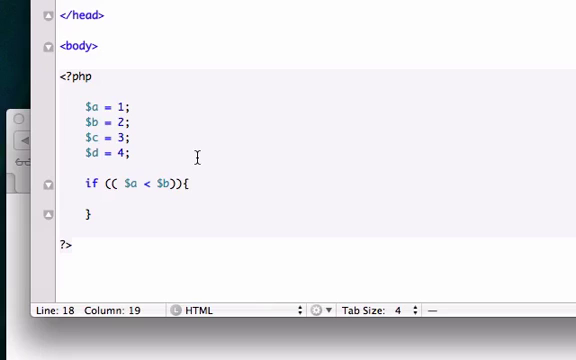
text(())
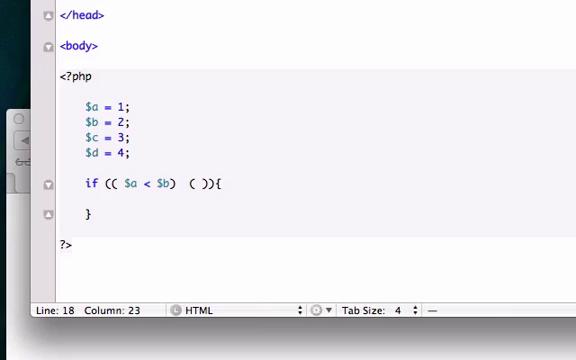
Step: Add the second comparison ($c < $d) to the if condition
text($)
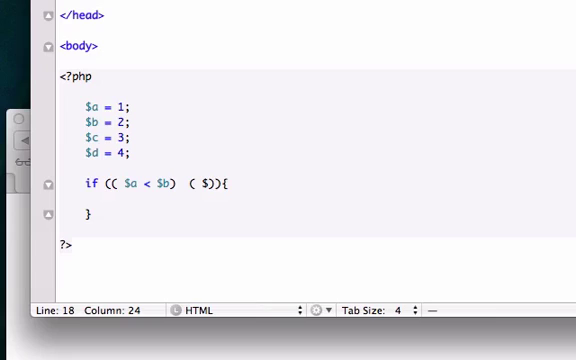
text(c)
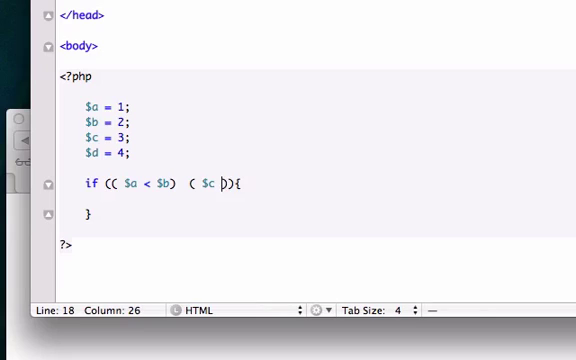
text(< $)
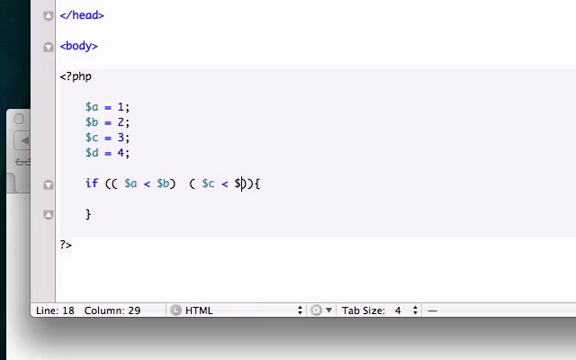
text(d)
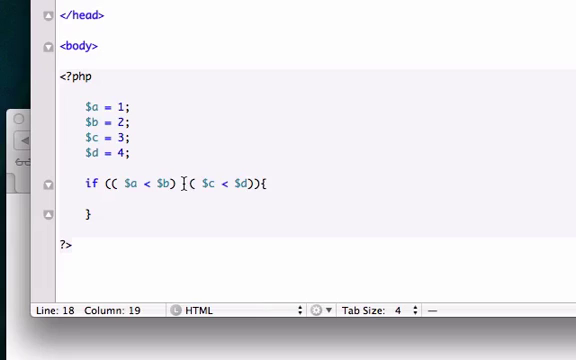
Step: Try AND and | between the comparisons, then settle on && as the logical operator
text(AND)
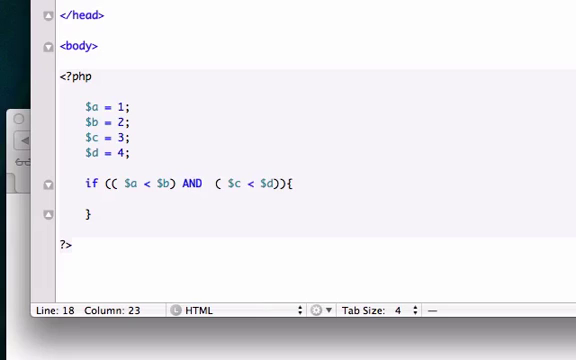
text(|)
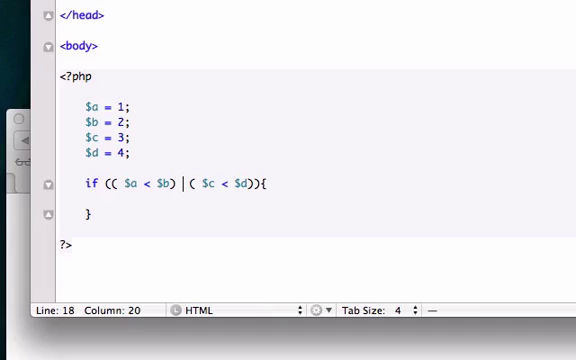
text(&&)
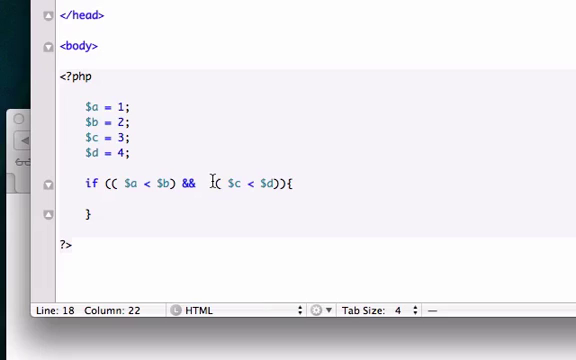
key(Backspace)
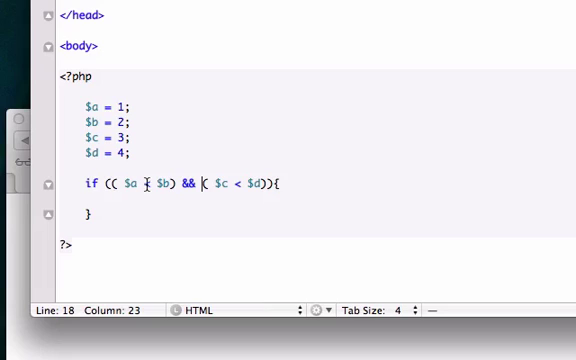
text(<)
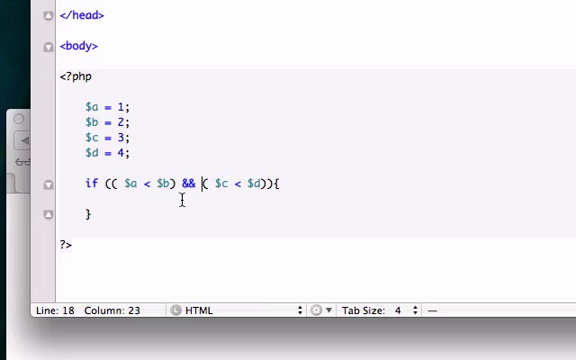
Step: Echo "This should work"; inside the if braces
text(echo ")
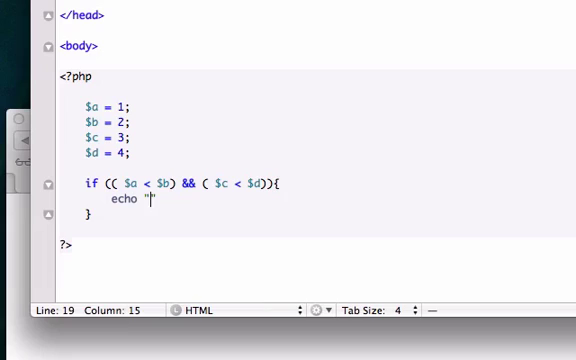
text(This should)
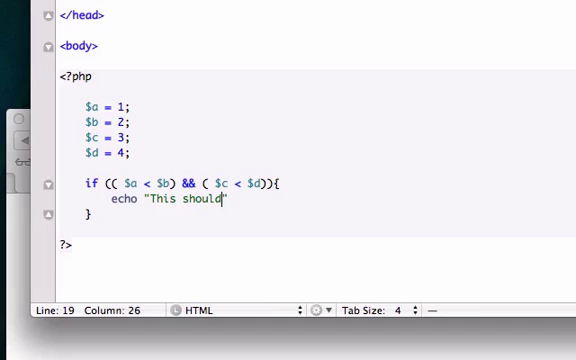
text(work";)
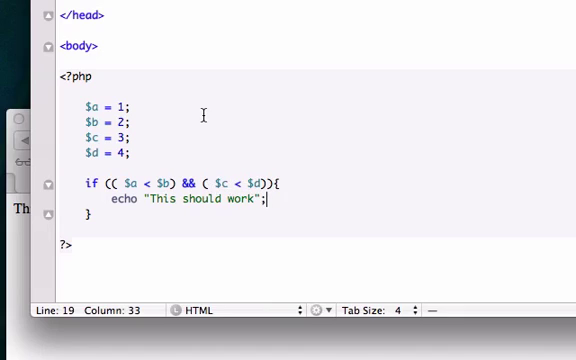
click(120, 104)
text(O)
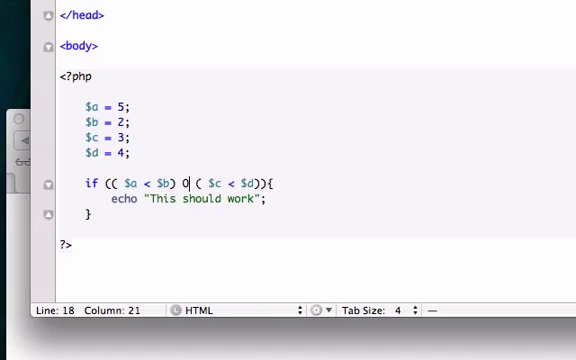
Step: With $a set to 5, try OR and || between the comparisons, then restore &&
text(R)
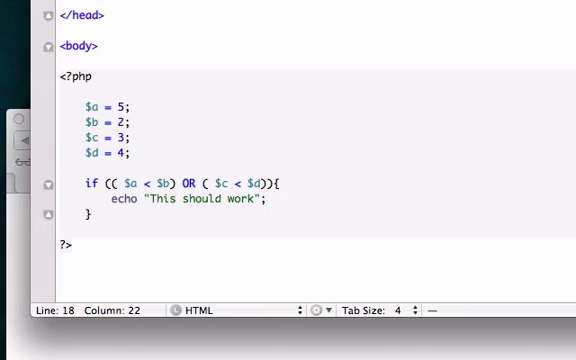
key(Backspace)
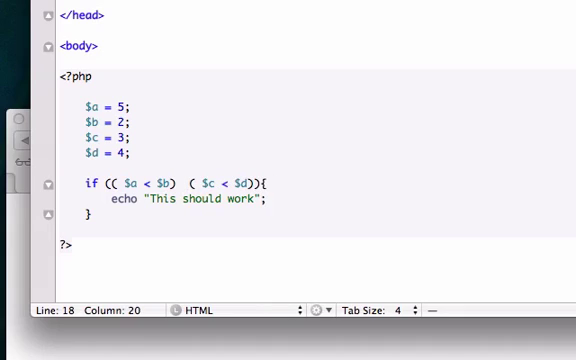
text(||)
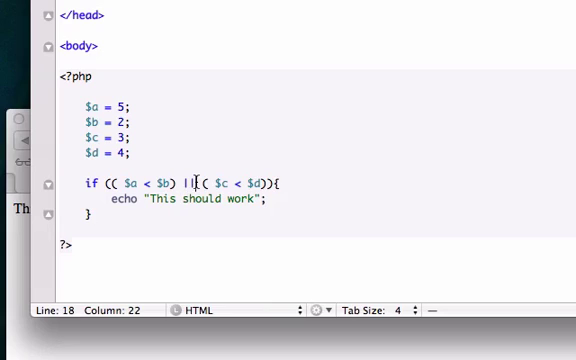
text(&&)
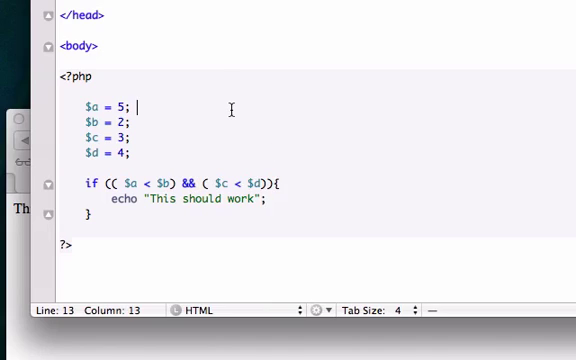
Step: Add the comment // && stand for "AND"; beside the $a line
text(//)
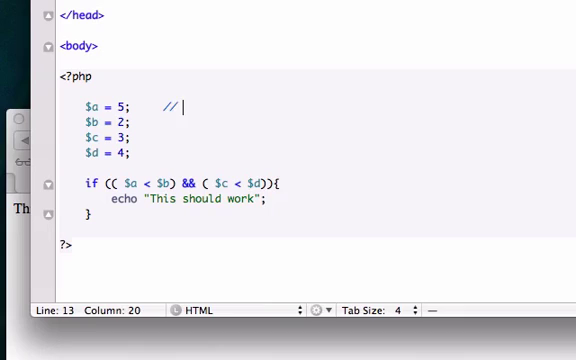
text(&& star)
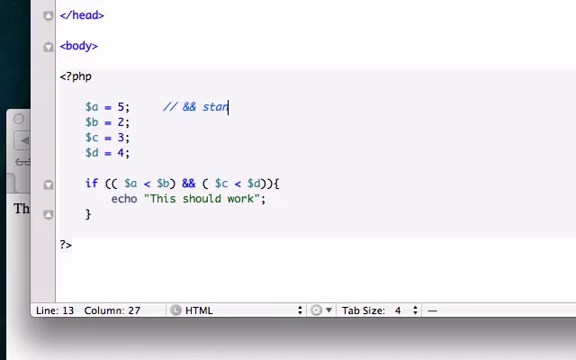
text(d for "AND")
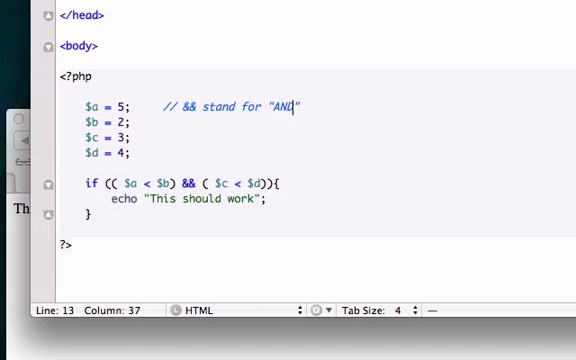
text(";)
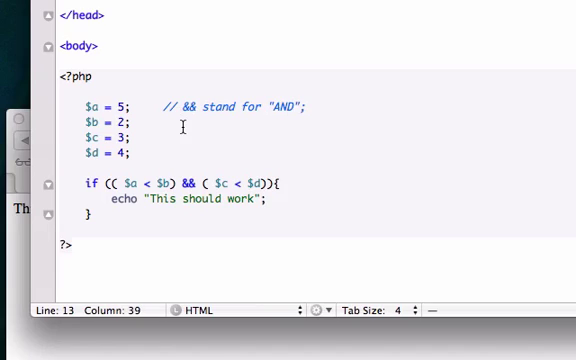
Step: Add the comment // || stands for "OR"; beside the $b line and set $a back to 1
click(170, 128)
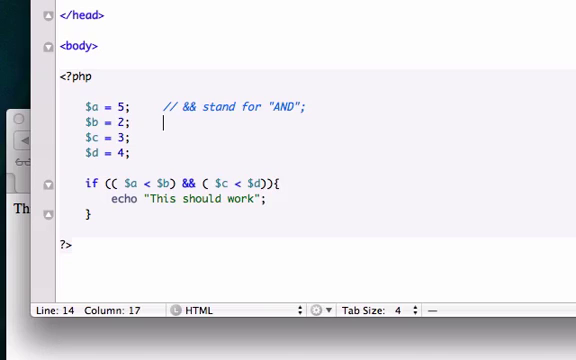
text(//)
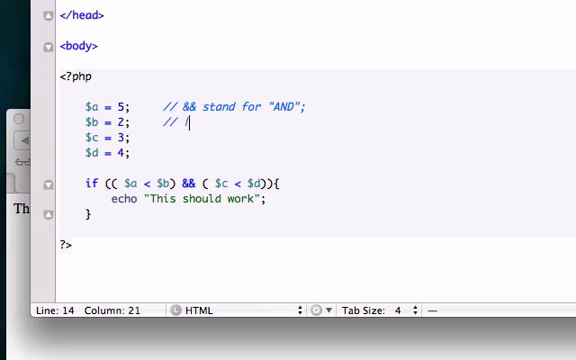
text(| stands for)
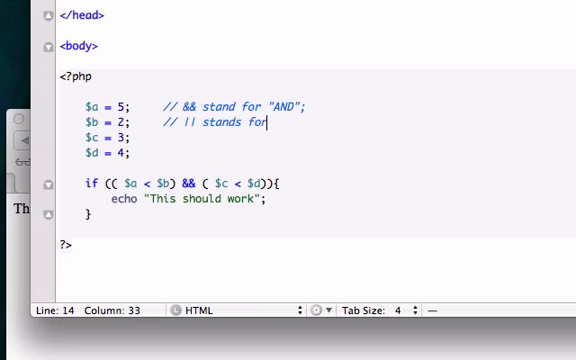
text("OR")
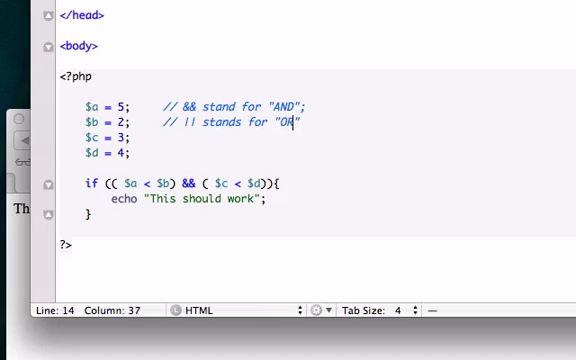
text(";)
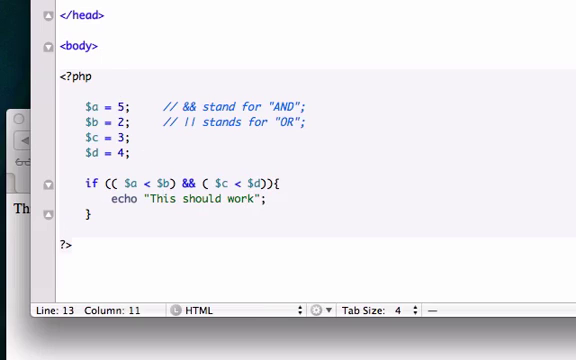
text(1)
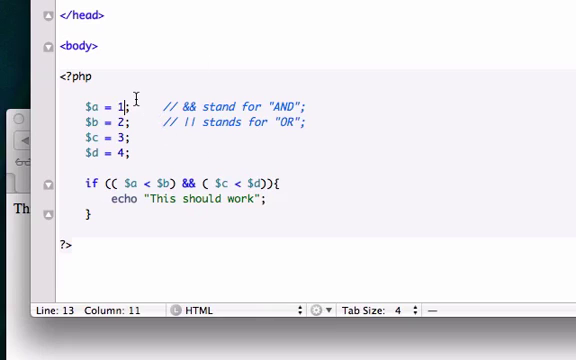
Step: Set $a to 5 and add an else branch echoing "you need to work on your math"
text(5)
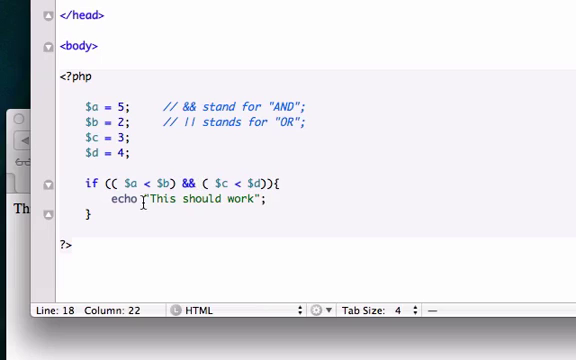
text(else {)
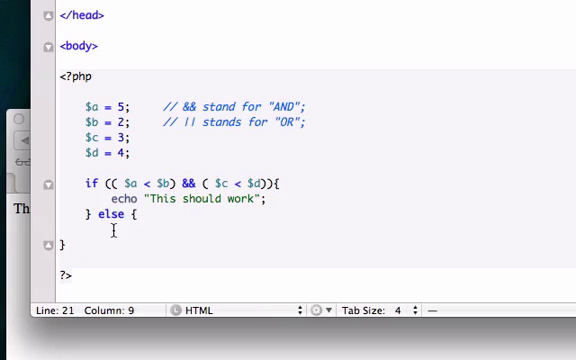
text(echo " ")
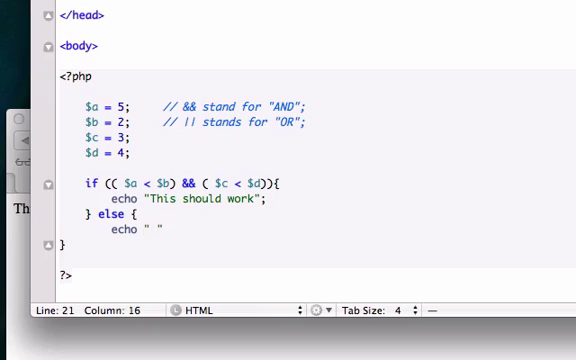
text(you need to work on your mat)
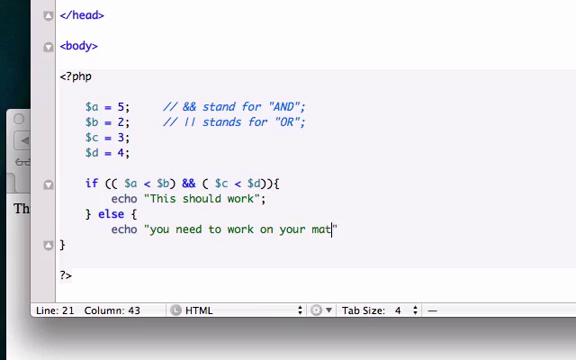
text(h";)
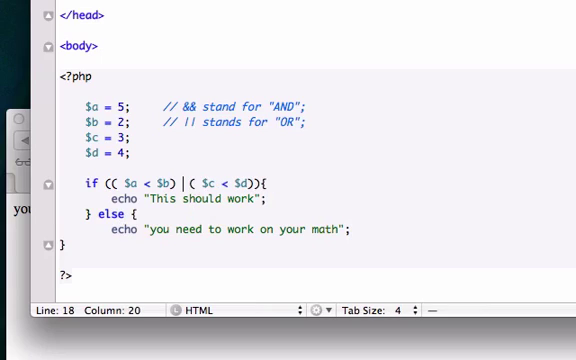
Step: Replace the && in the if condition with ||
text(||)
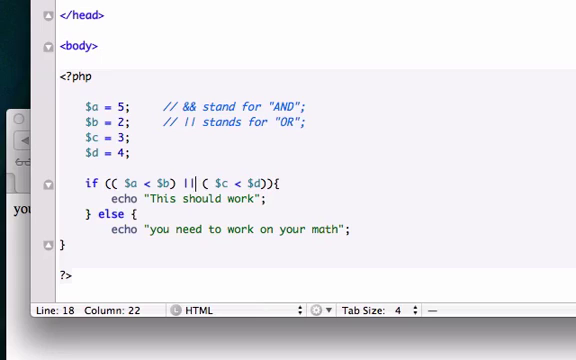